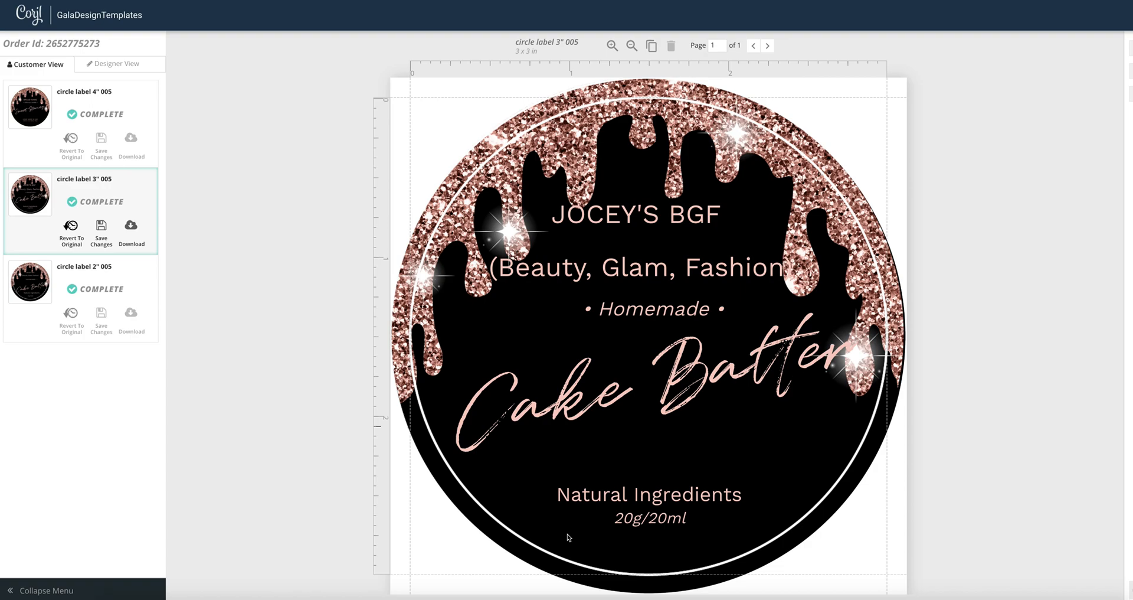
{"action": "mouse_move", "coordinate": [183, 199]}
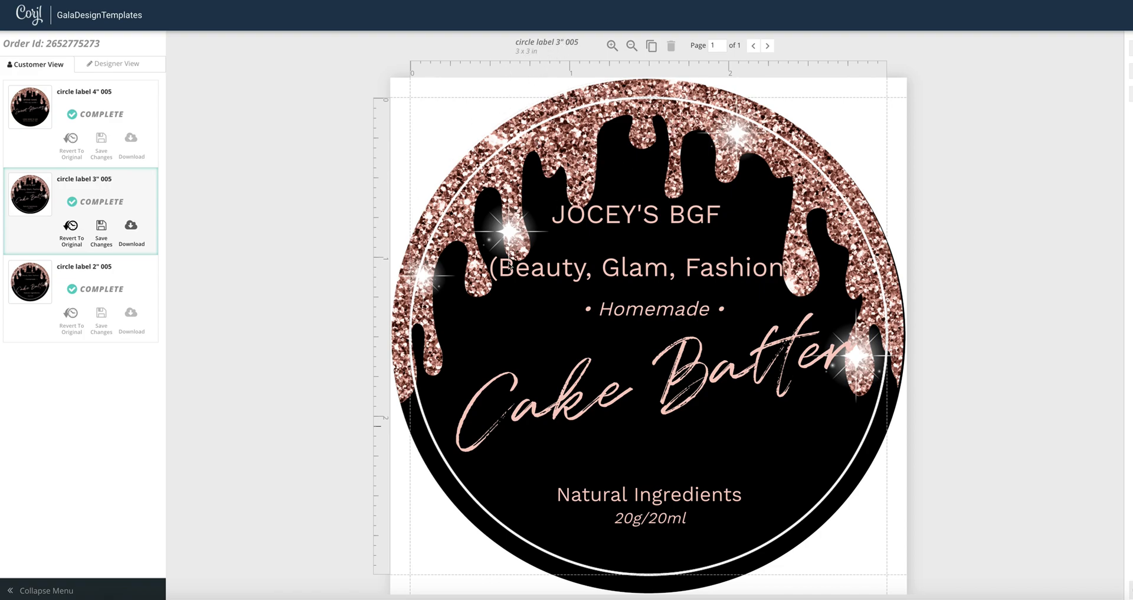
{"action": "mouse_move", "coordinate": [541, 247]}
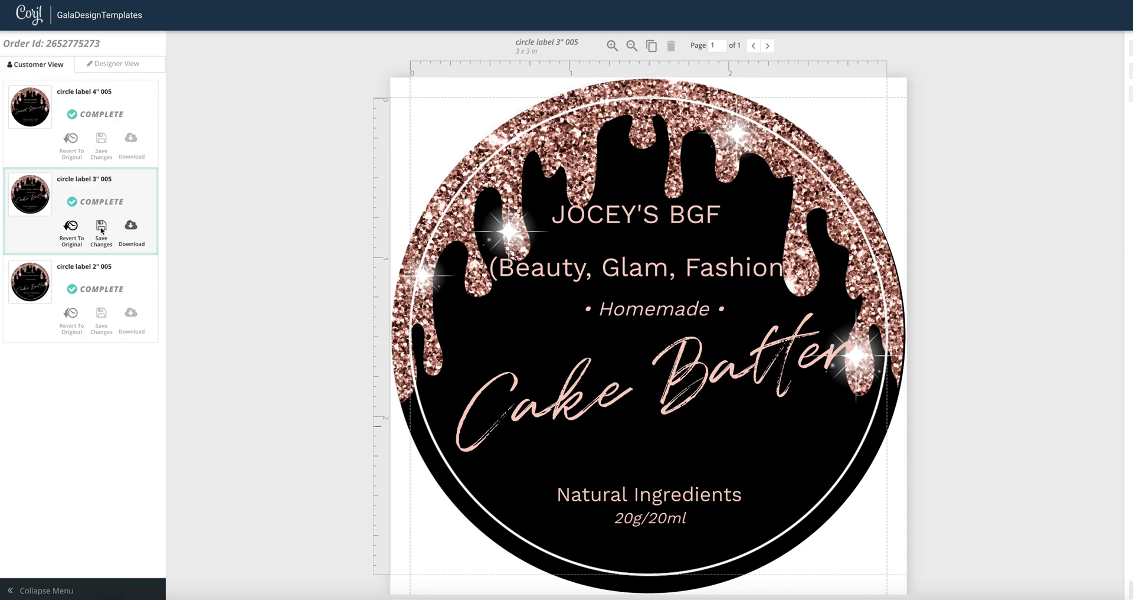
{"action": "mouse_move", "coordinate": [131, 226]}
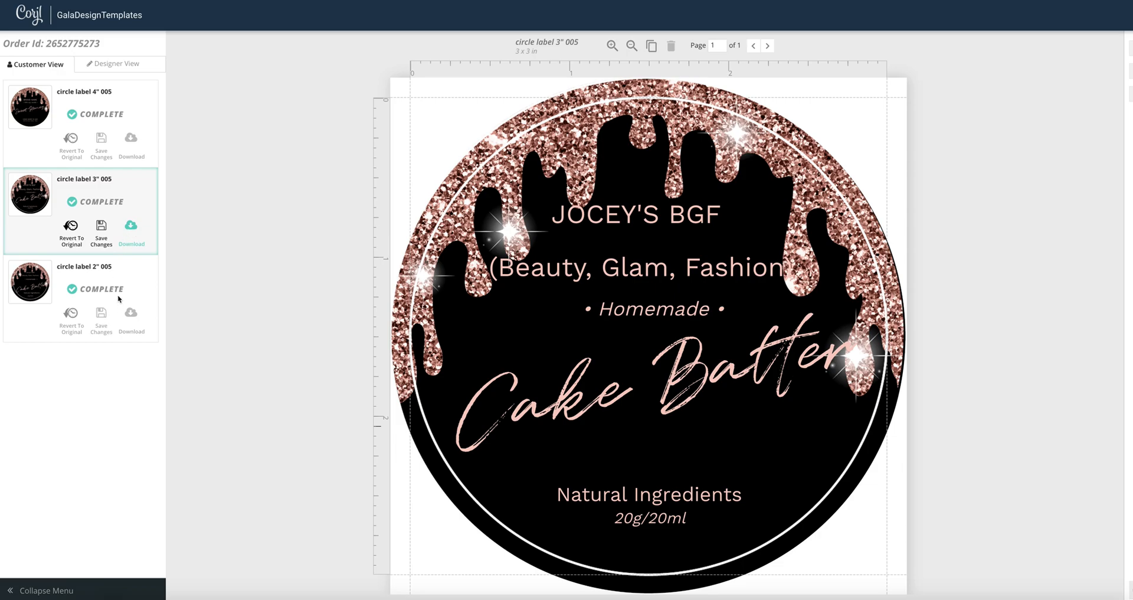
Download the circle label 3" 005 from Corjl as a JPG with Show Bleed enabled
{"action": "left_click", "coordinate": [131, 226]}
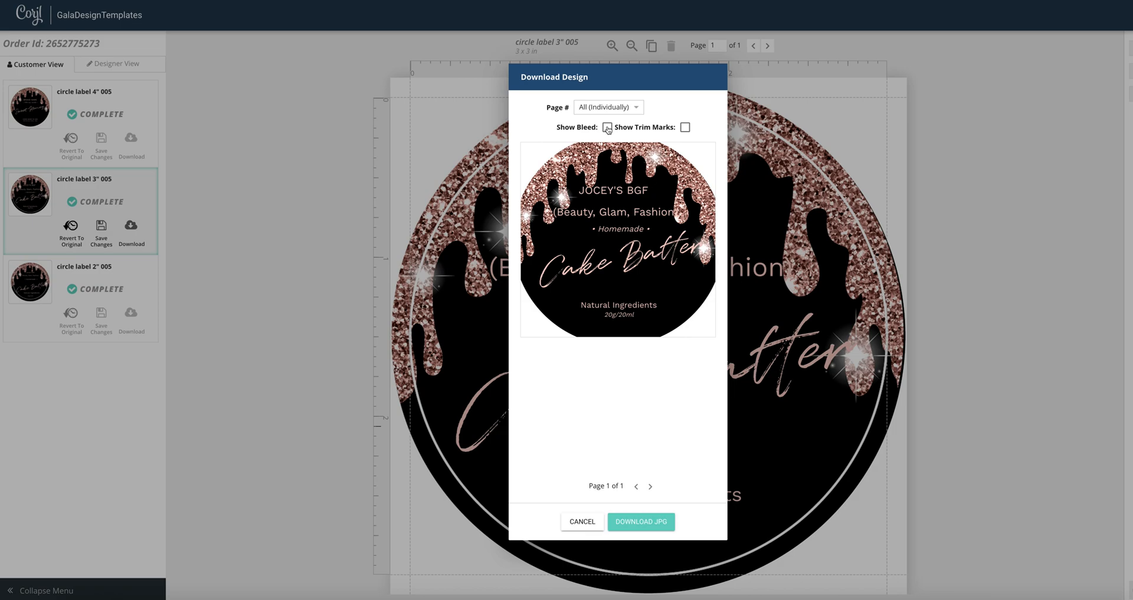
{"action": "left_click", "coordinate": [606, 128]}
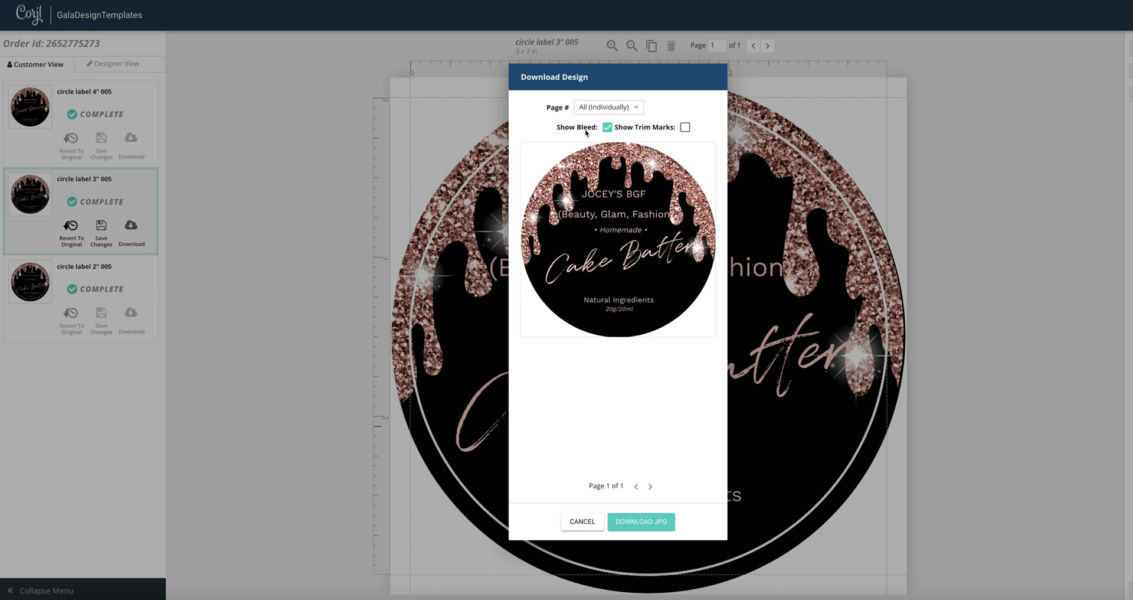
{"action": "mouse_move", "coordinate": [553, 159]}
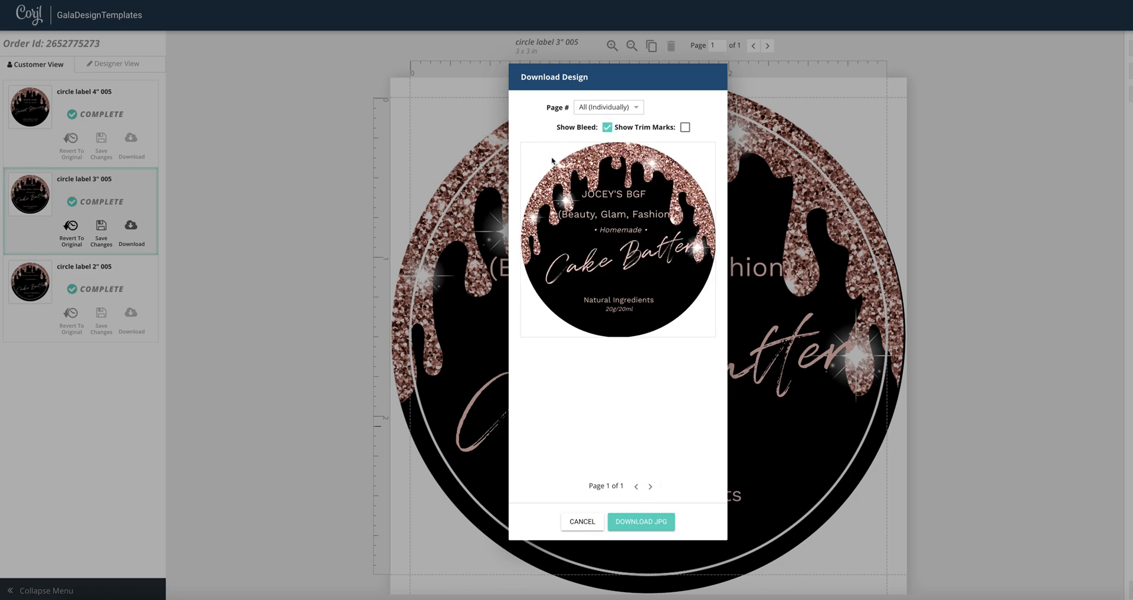
{"action": "left_click", "coordinate": [641, 520]}
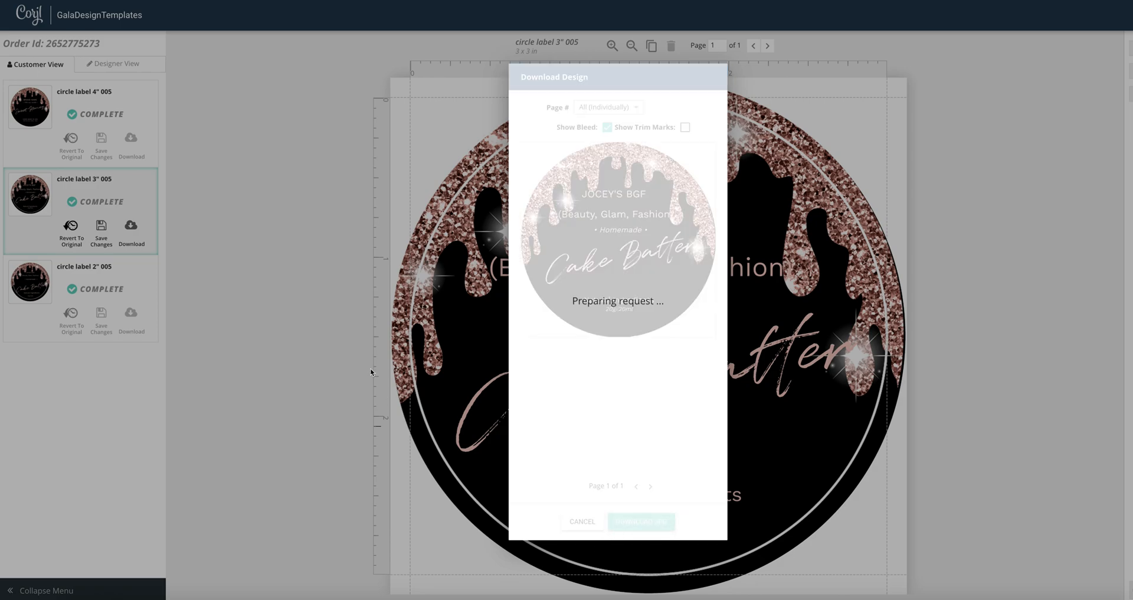
{"action": "mouse_move", "coordinate": [754, 199]}
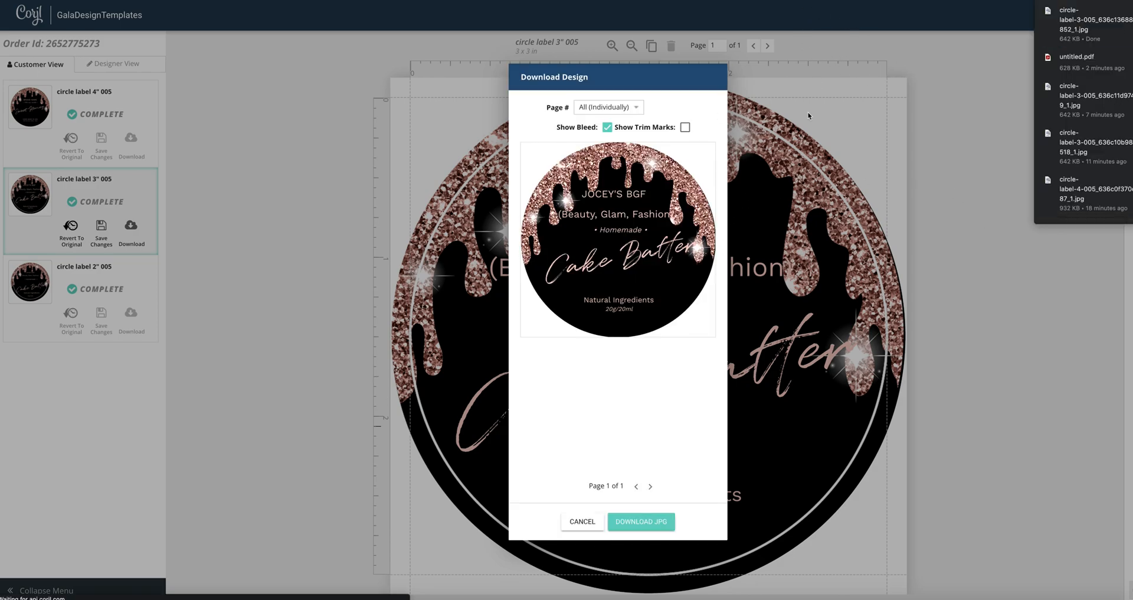
{"action": "left_click", "coordinate": [582, 521]}
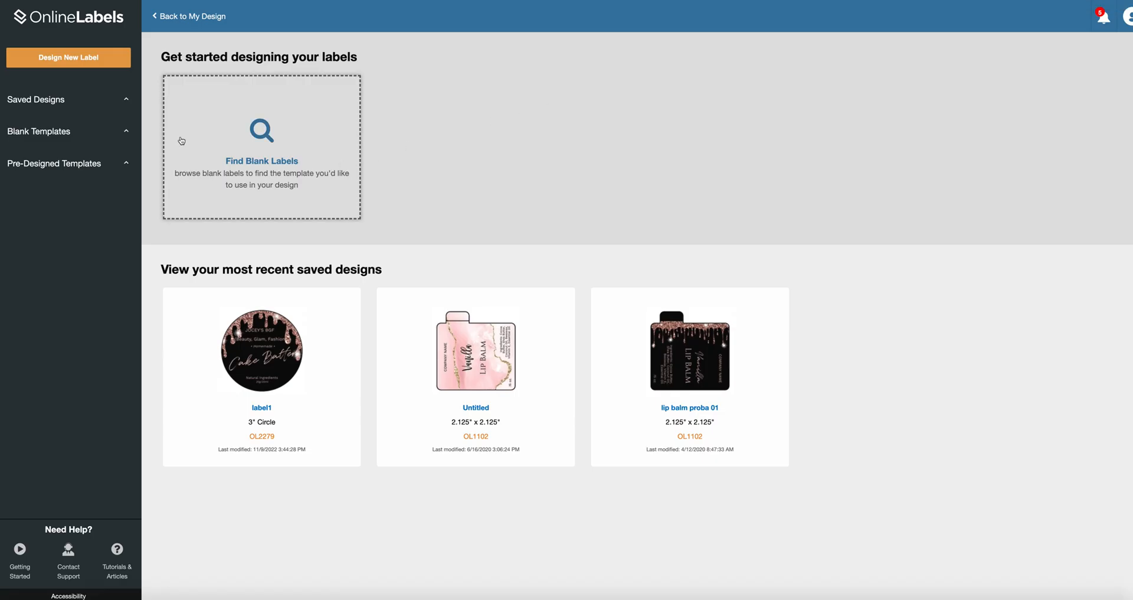
{"action": "mouse_move", "coordinate": [85, 52]}
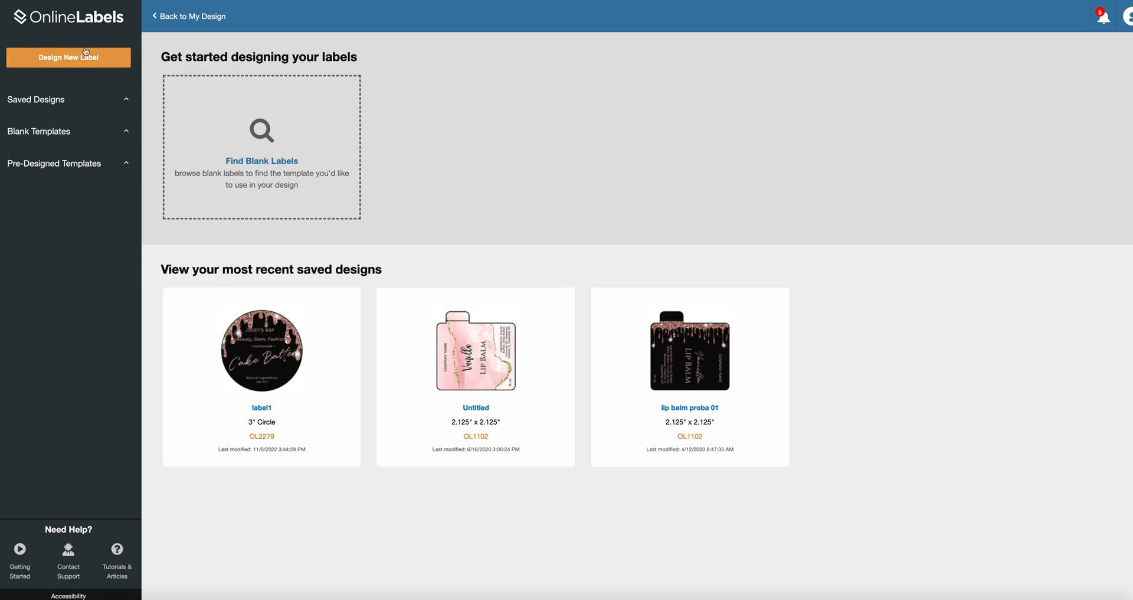
{"action": "mouse_move", "coordinate": [52, 65]}
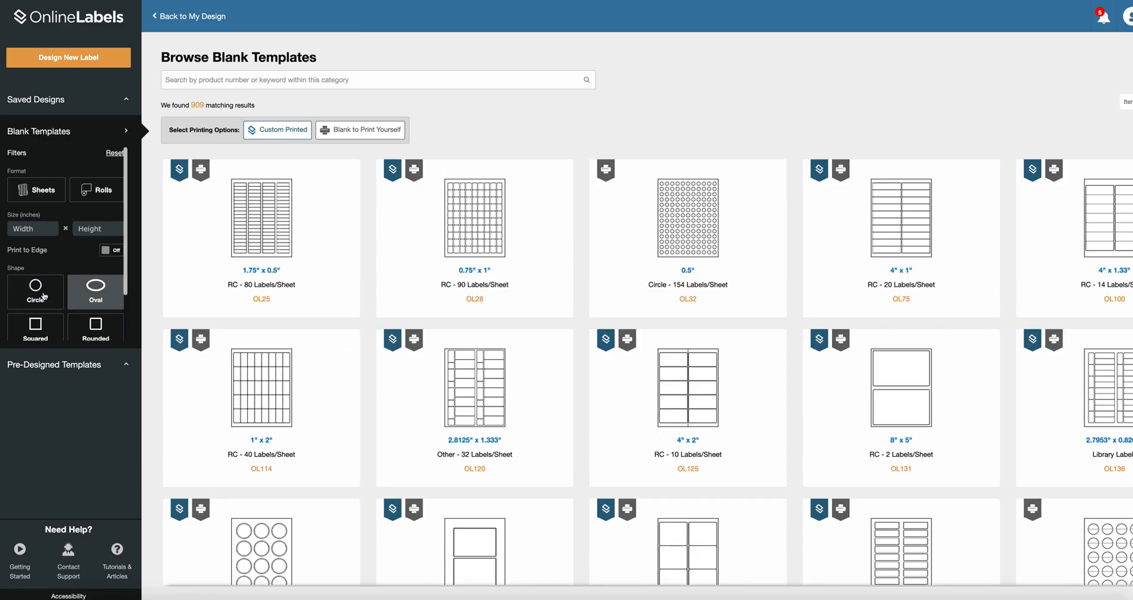
Filter blank templates to circles and choose the OL2279 3-inch circle sheet
{"action": "left_click", "coordinate": [36, 291]}
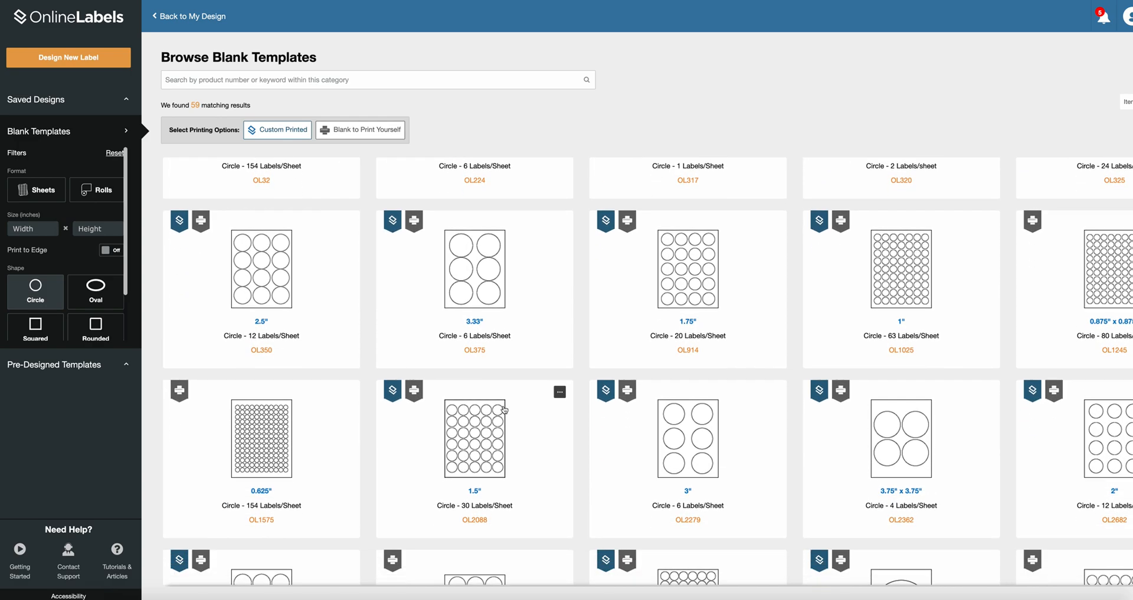
{"action": "scroll", "scroll_direction": "down", "scroll_amount": 3}
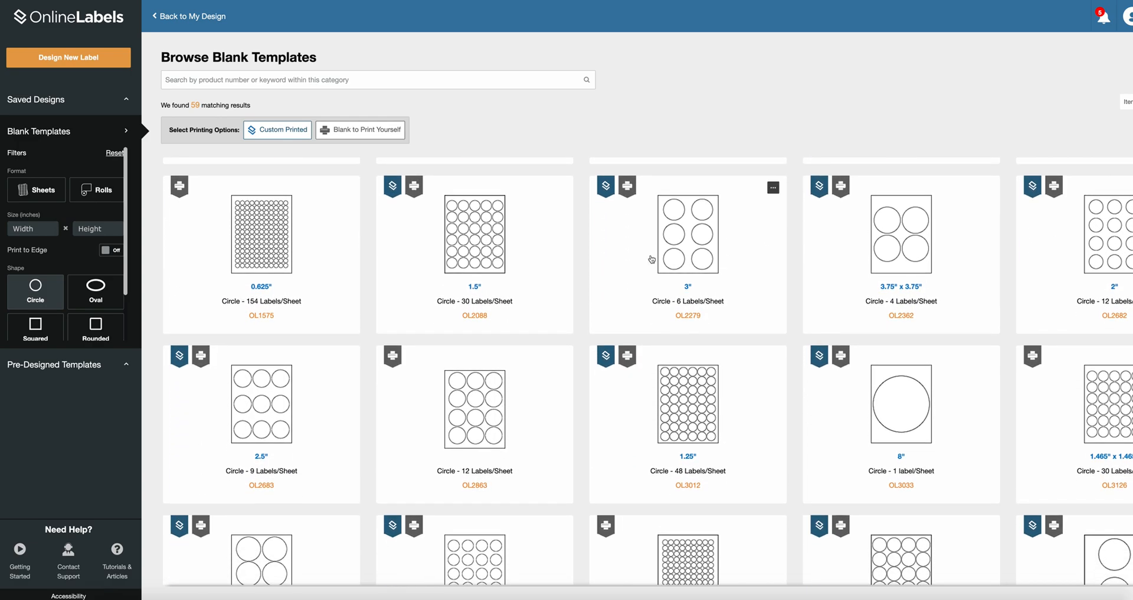
{"action": "mouse_move", "coordinate": [713, 256]}
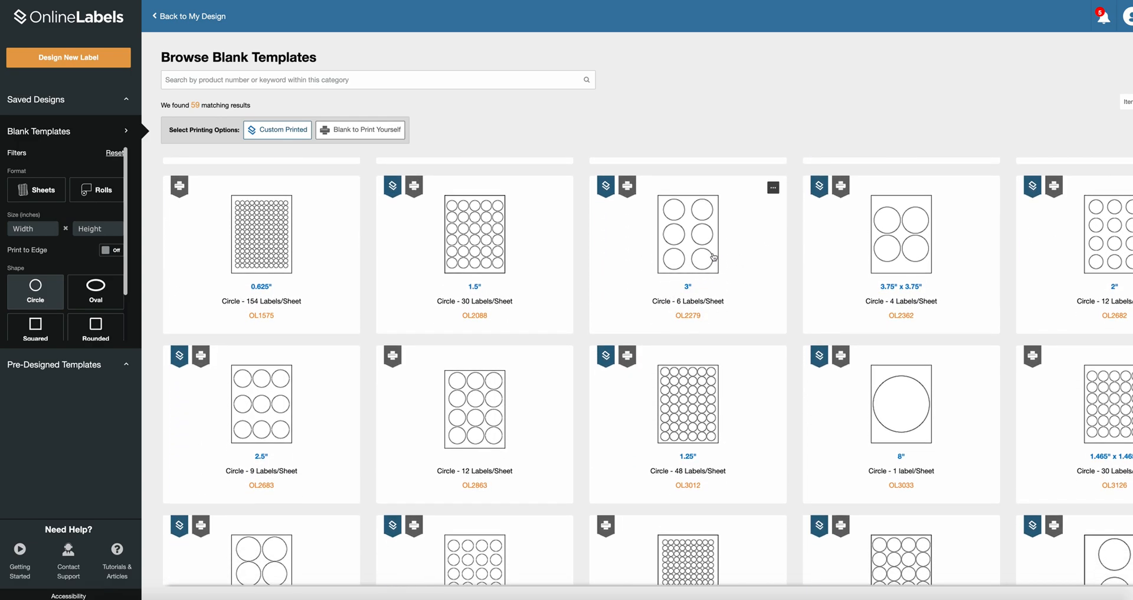
{"action": "mouse_move", "coordinate": [731, 251]}
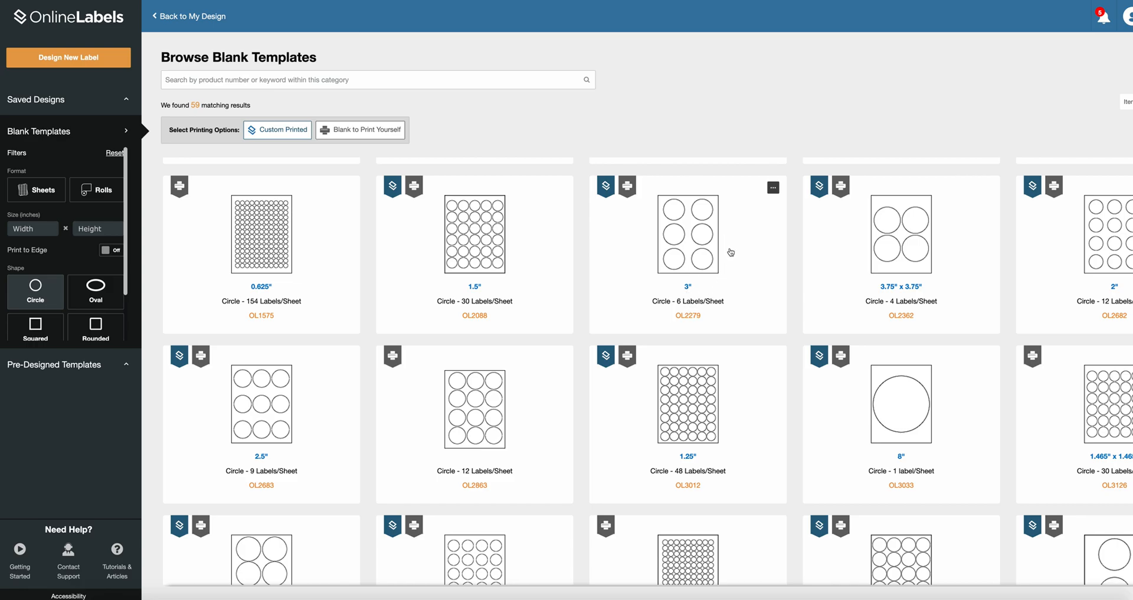
{"action": "left_click", "coordinate": [687, 234]}
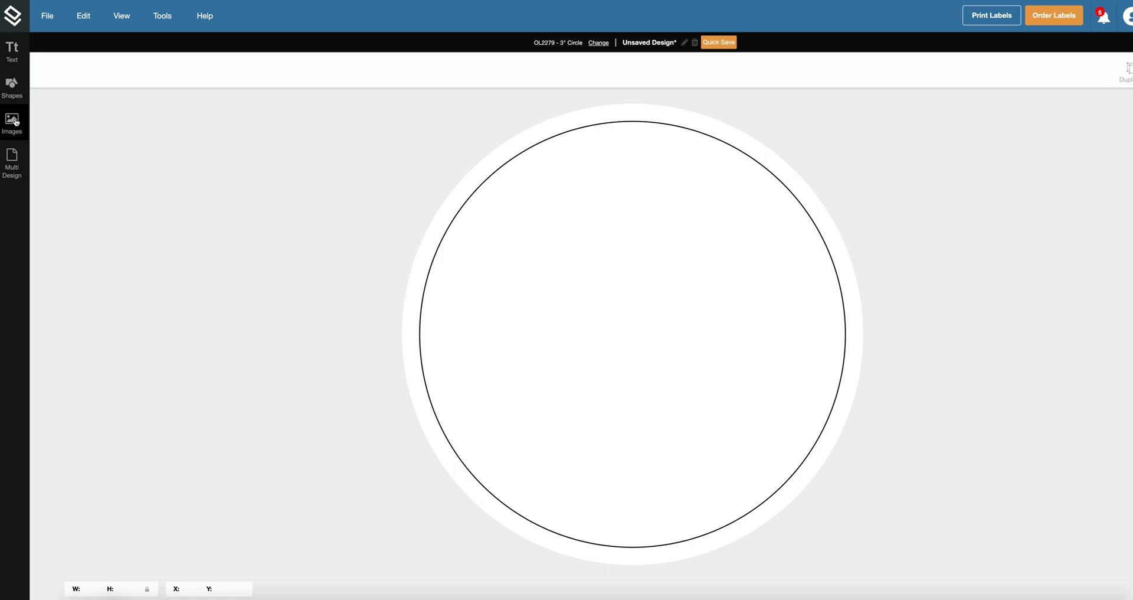
Start an image upload and browse to the circle-label JPG in Downloads
{"action": "left_click", "coordinate": [11, 118]}
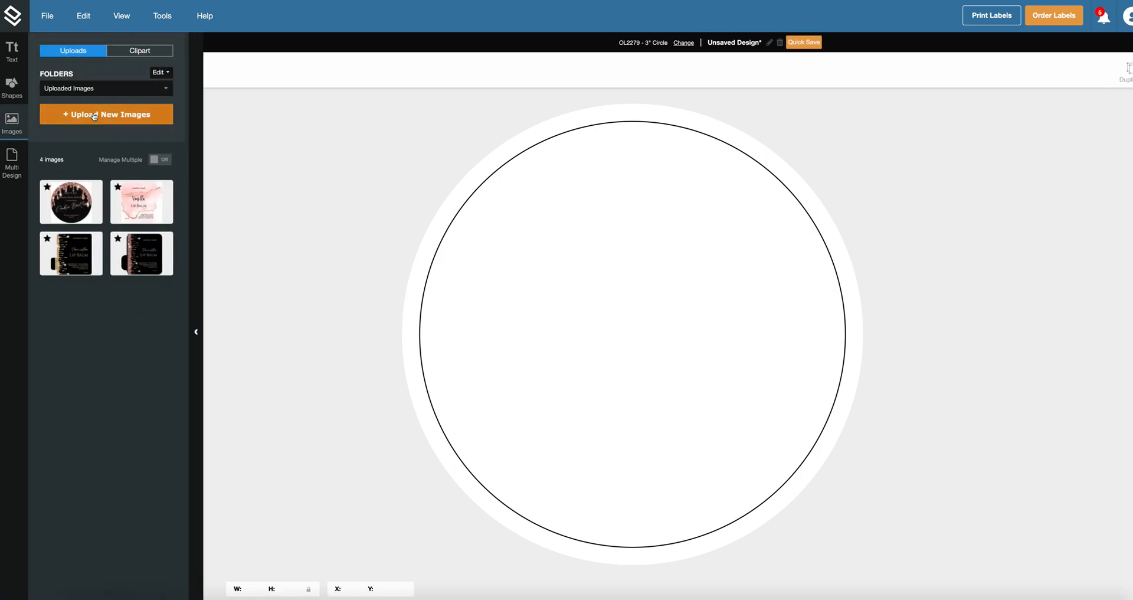
{"action": "left_click", "coordinate": [106, 114]}
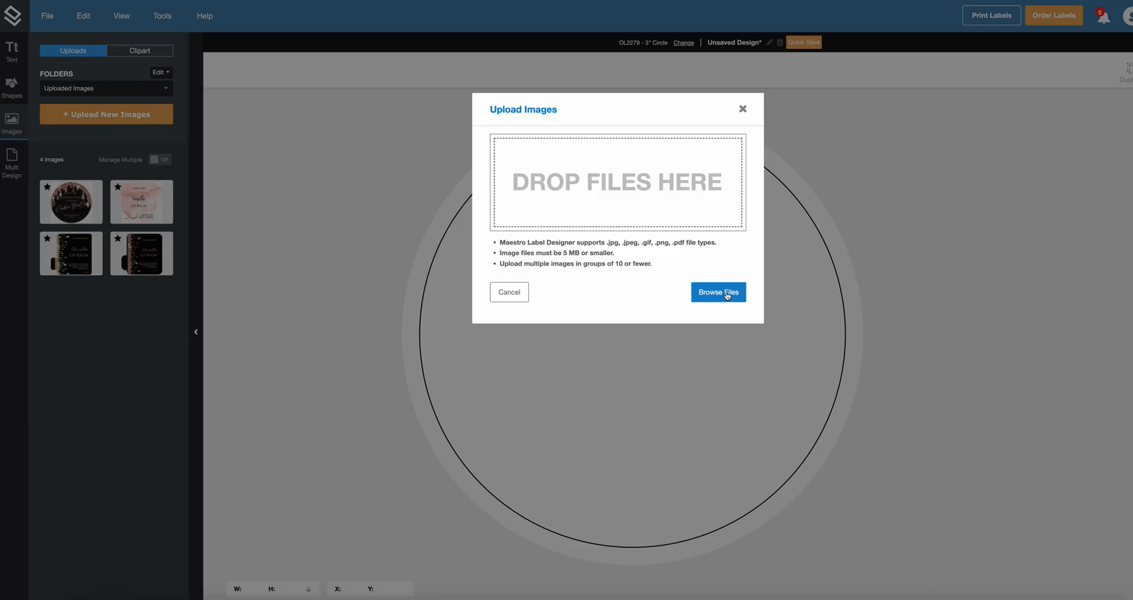
{"action": "left_click", "coordinate": [718, 291]}
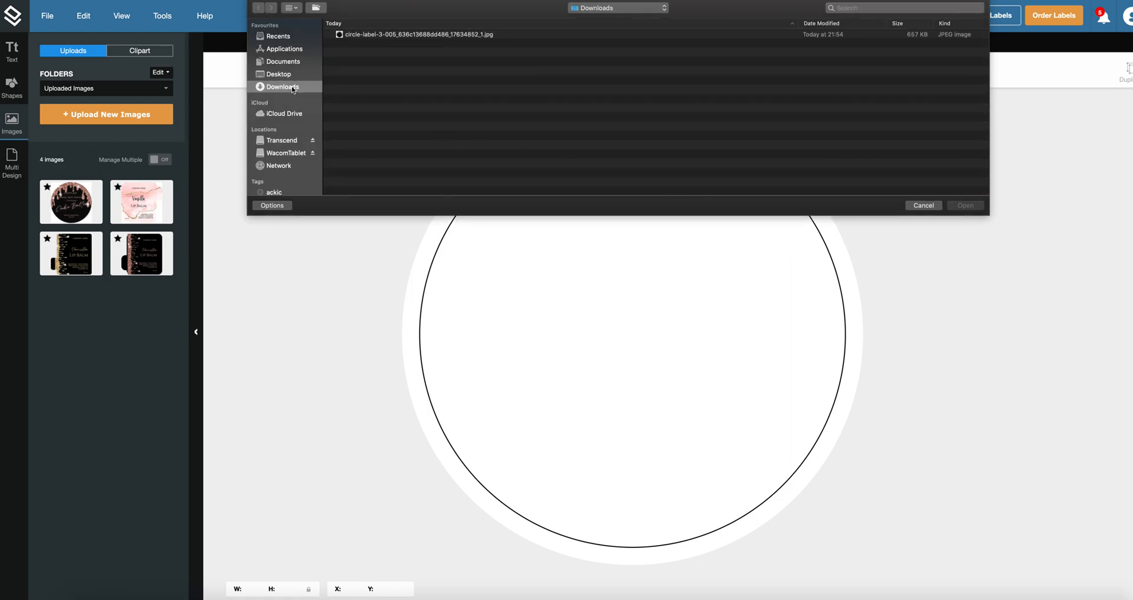
{"action": "mouse_move", "coordinate": [285, 94]}
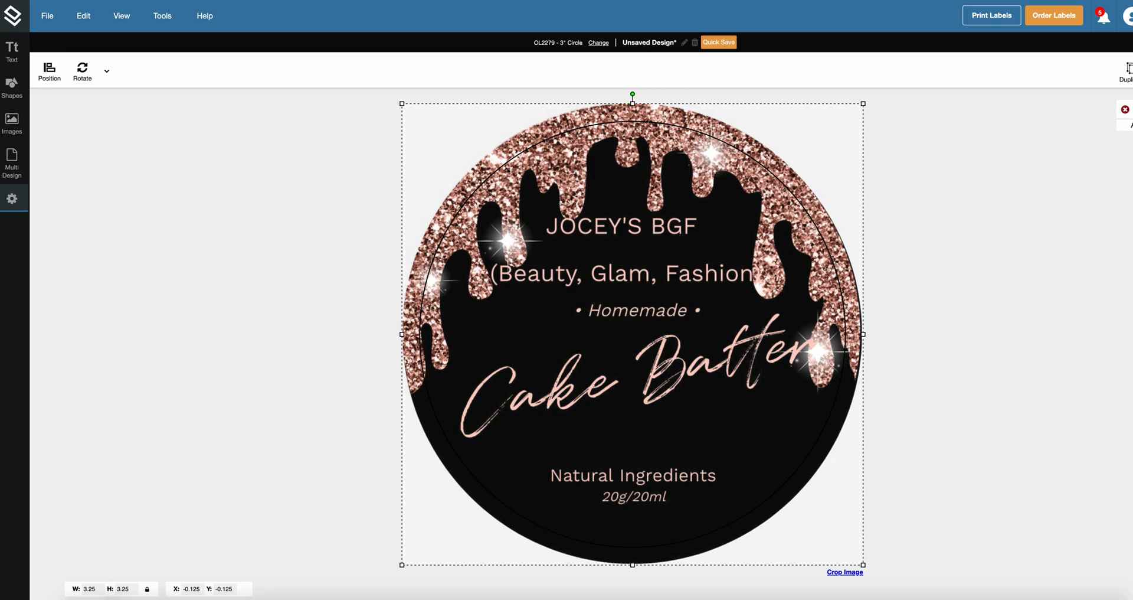
{"action": "mouse_move", "coordinate": [827, 140]}
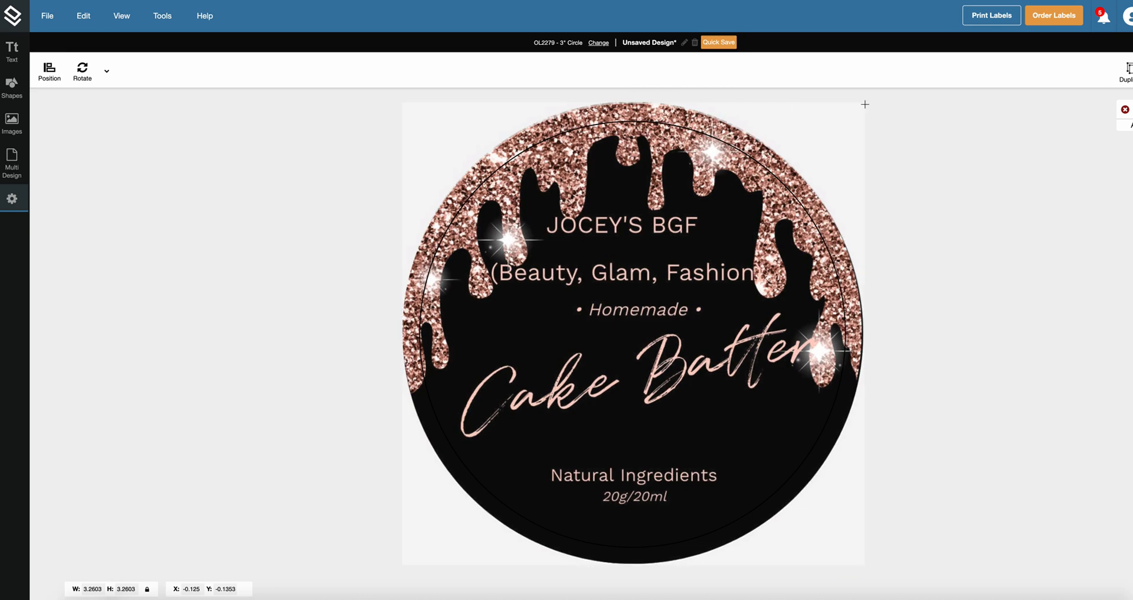
Scale the placed Cake Batter image to about 3.27 inches to cover the circle
{"action": "left_click", "coordinate": [632, 332]}
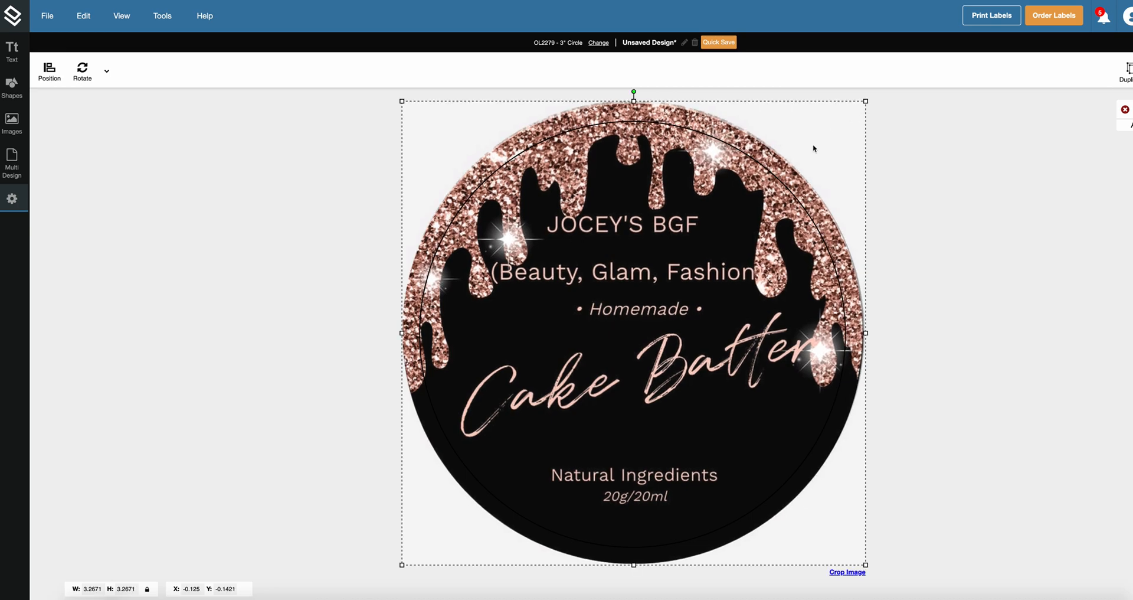
{"action": "mouse_move", "coordinate": [753, 192]}
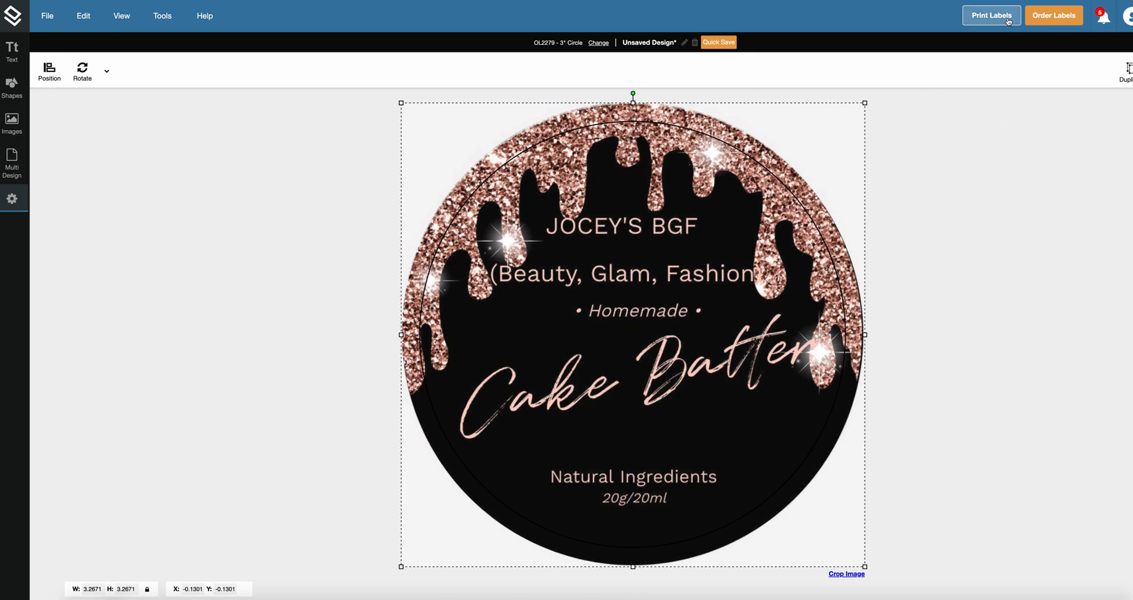
{"action": "left_click", "coordinate": [1056, 14]}
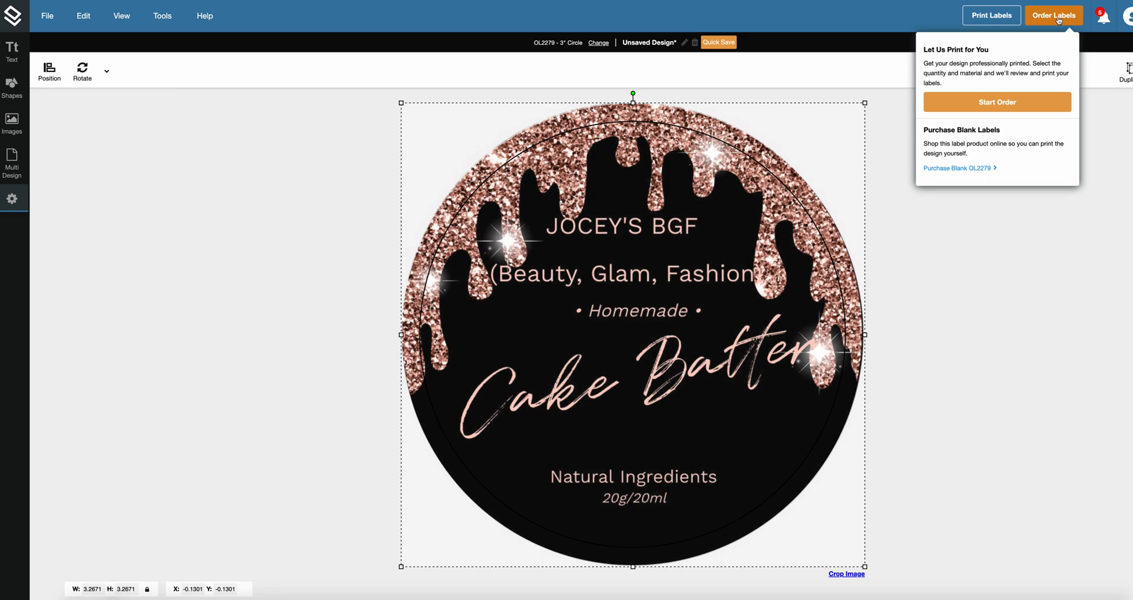
{"action": "mouse_move", "coordinate": [859, 166]}
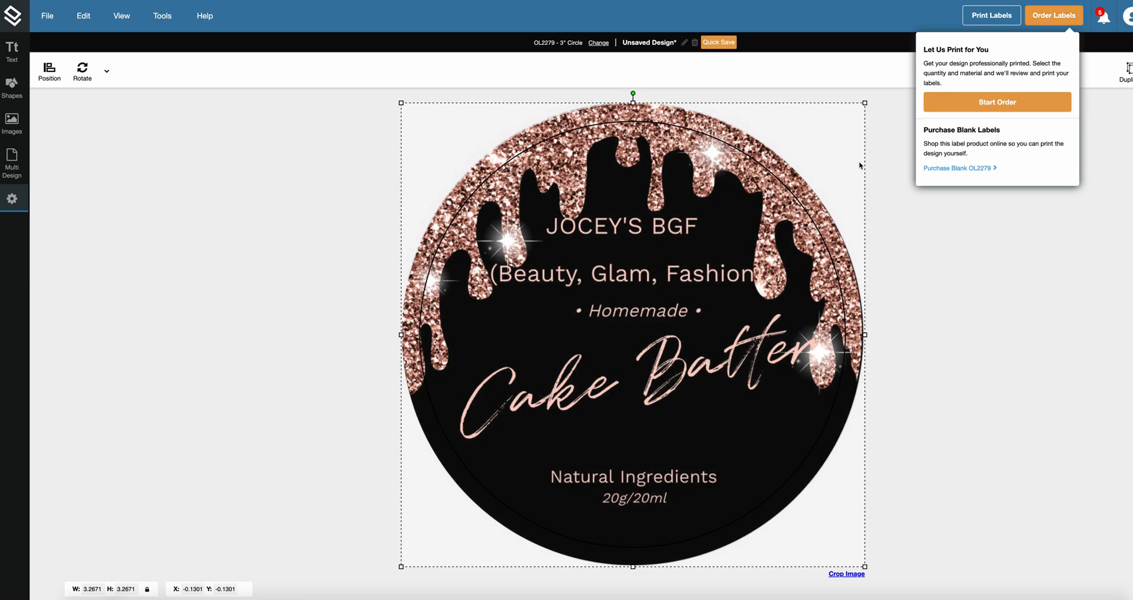
Show the Print Labels dropdown with the print-at-home PDF option
{"action": "left_click", "coordinate": [992, 15]}
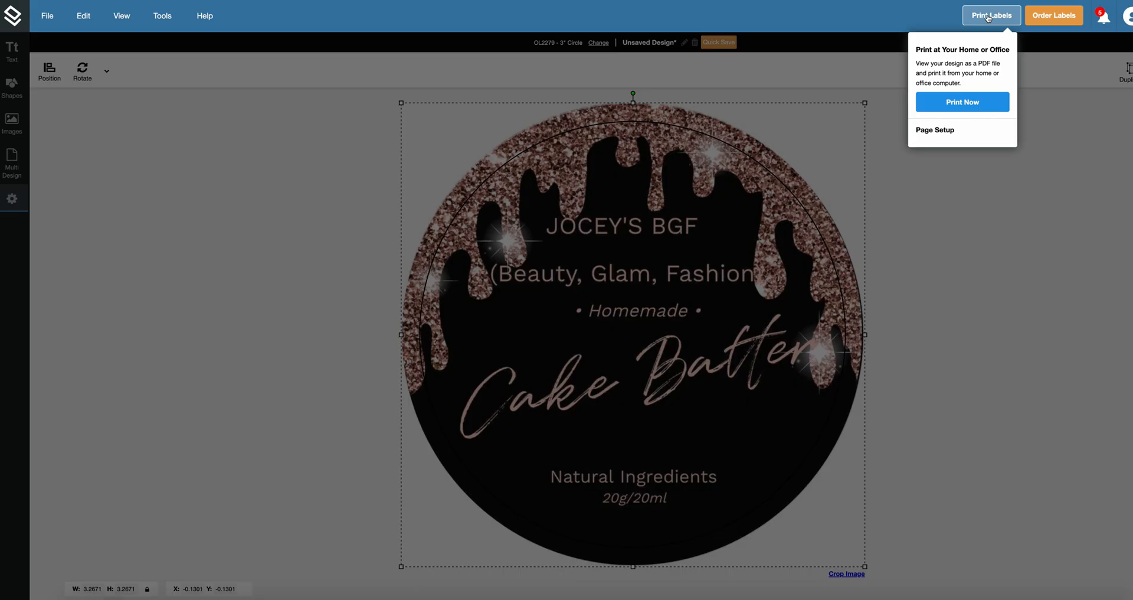
Print the design as a PDF, continuing with the watermark until Printing Help appears
{"action": "left_click", "coordinate": [962, 102]}
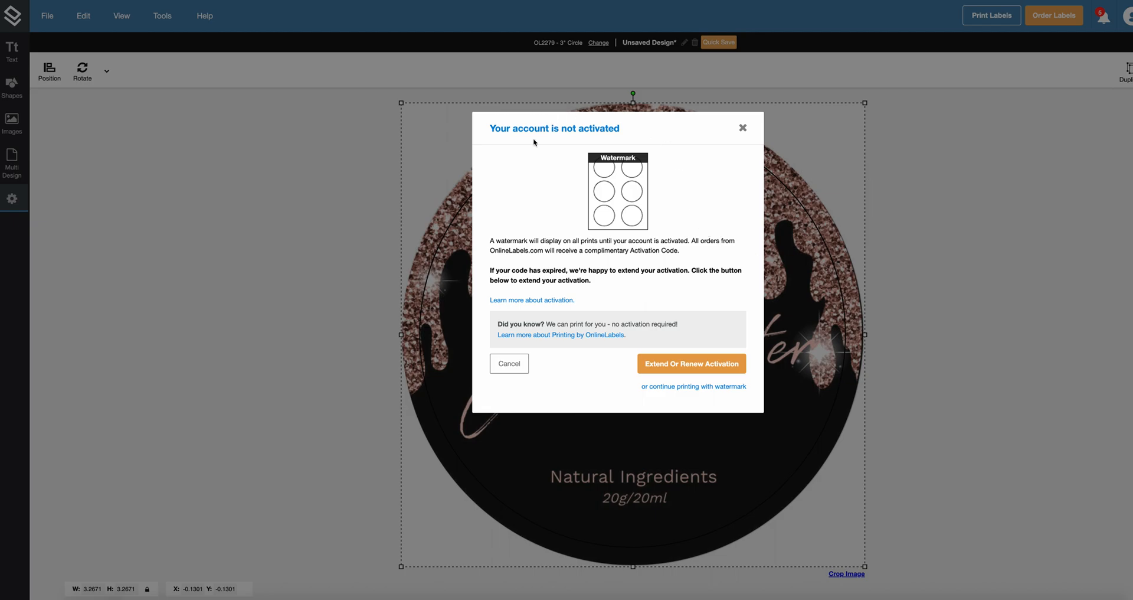
{"action": "mouse_move", "coordinate": [630, 157]}
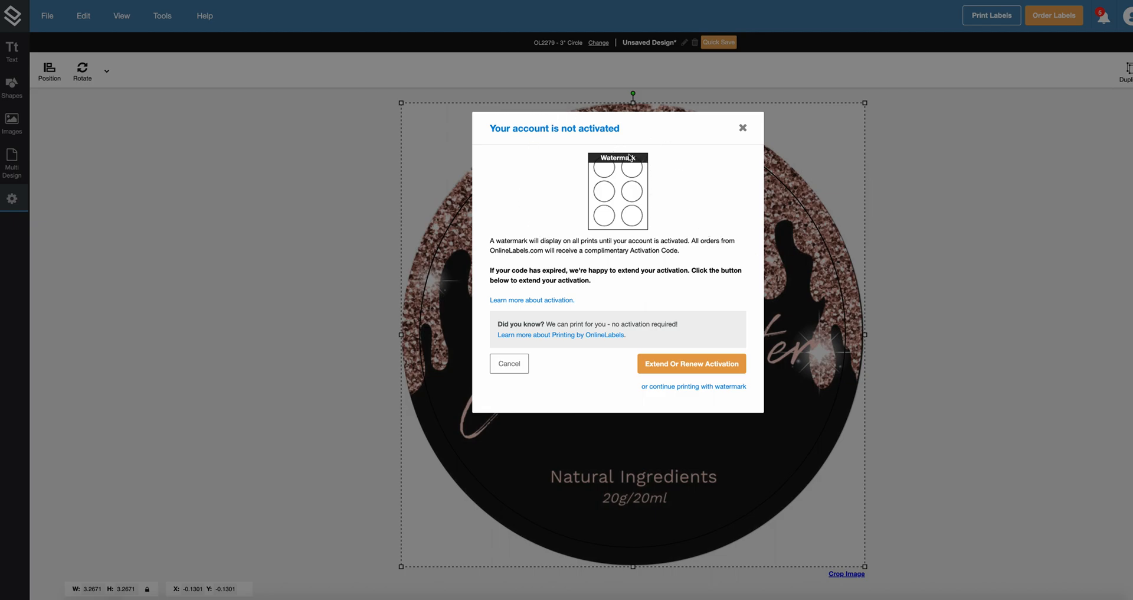
{"action": "mouse_move", "coordinate": [601, 170]}
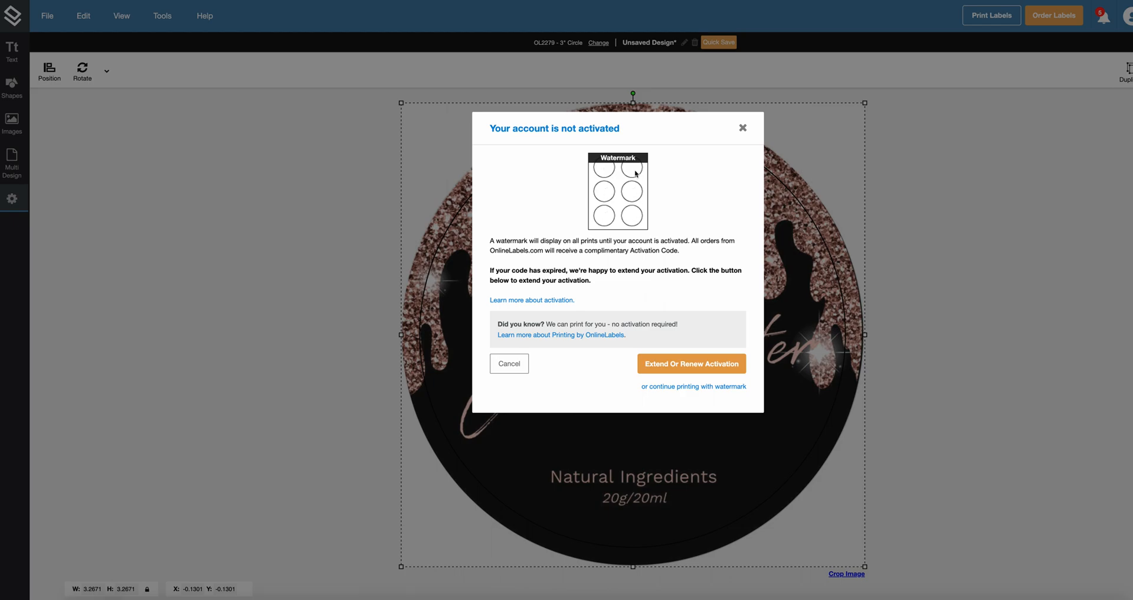
{"action": "mouse_move", "coordinate": [616, 176]}
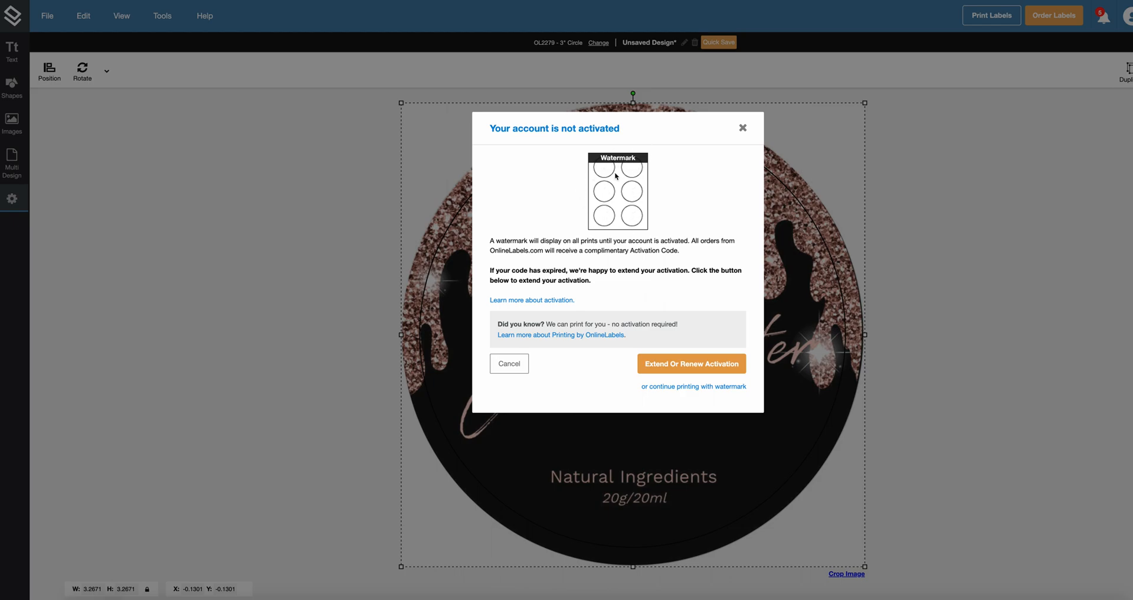
{"action": "mouse_move", "coordinate": [616, 151]}
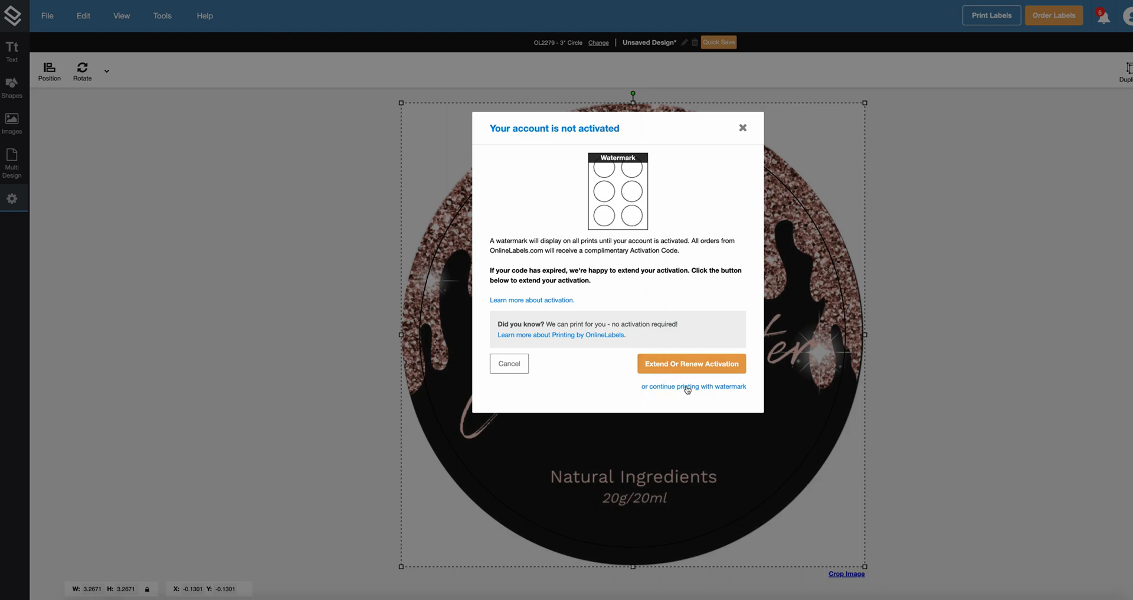
{"action": "mouse_move", "coordinate": [711, 373]}
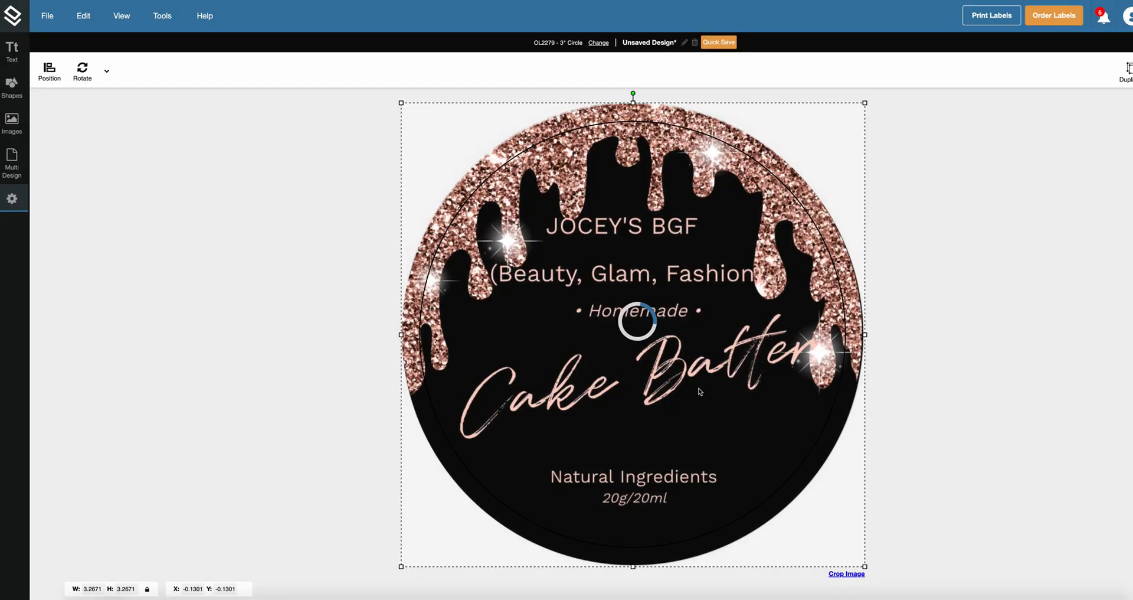
{"action": "left_click", "coordinate": [991, 14]}
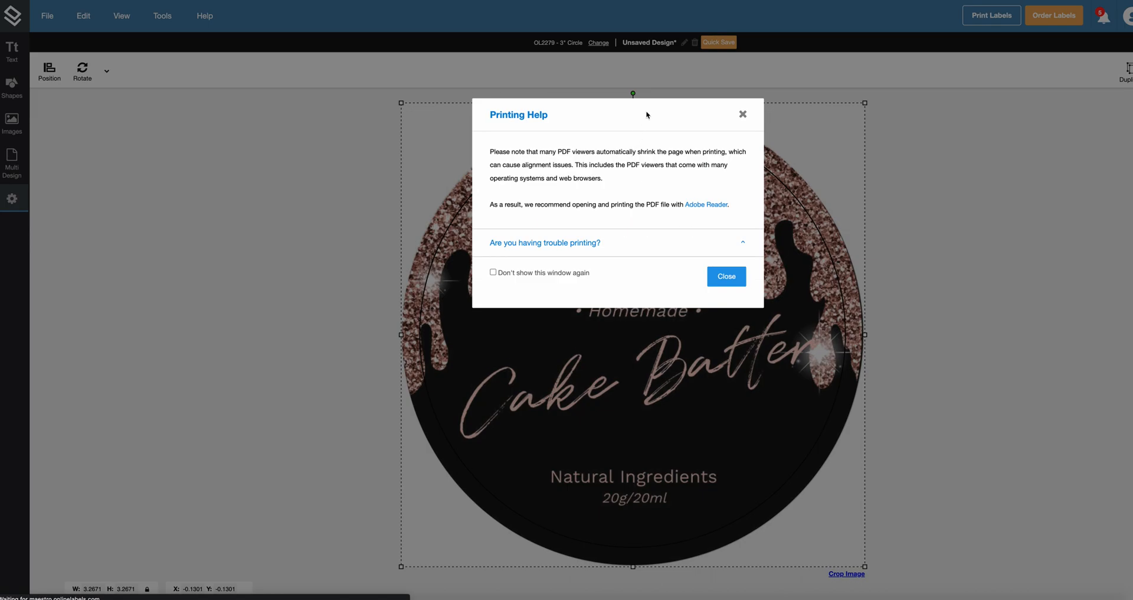